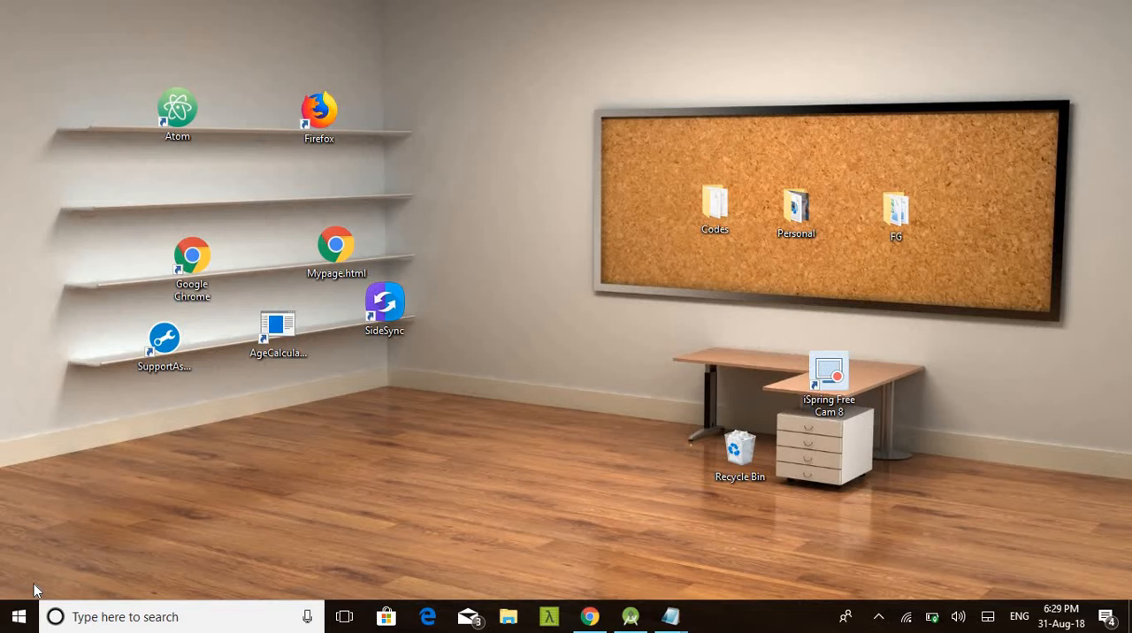
{"action": "mouse_move", "coordinate": [305, 535]}
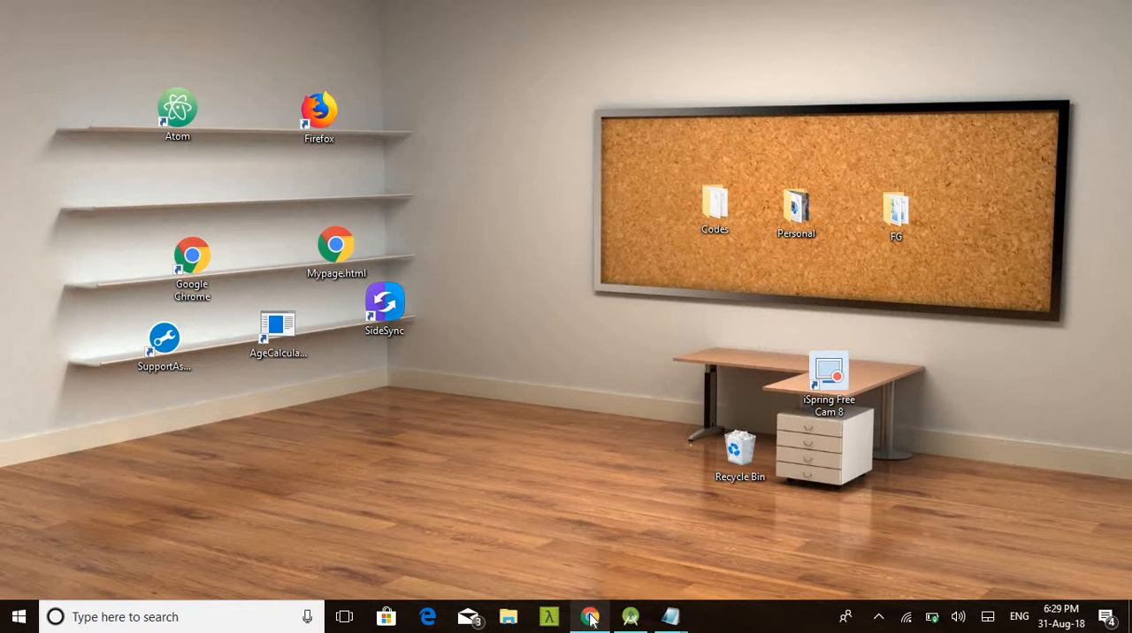
Bring Chrome forward to Play Console's All applications list with IRCTC and KSRTC
{"action": "left_click", "coordinate": [590, 616]}
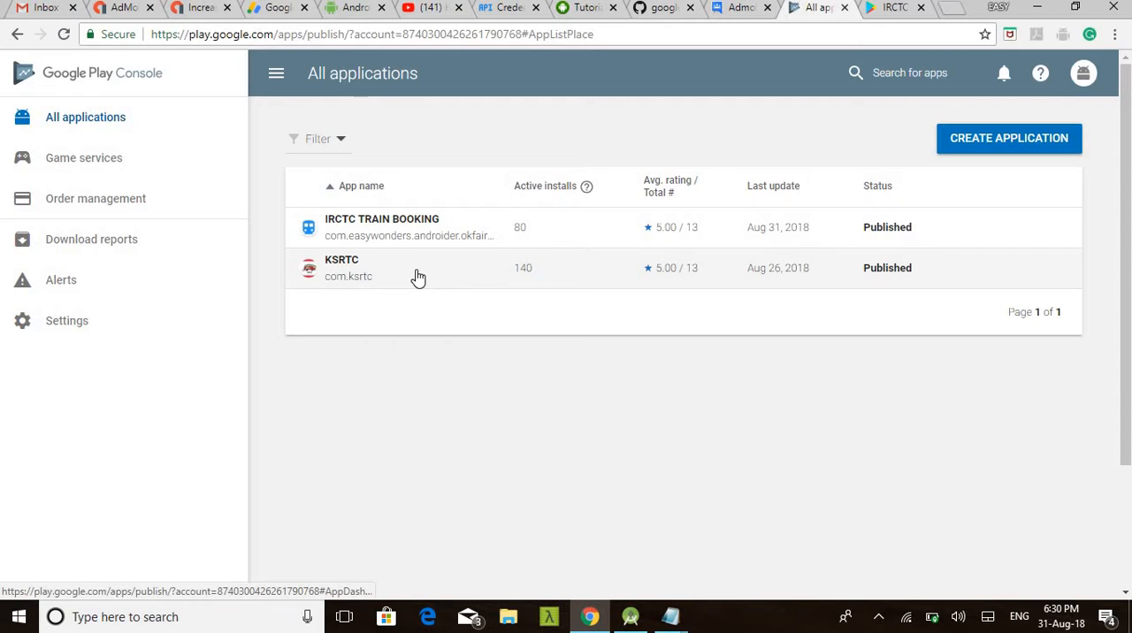
{"action": "mouse_move", "coordinate": [418, 276]}
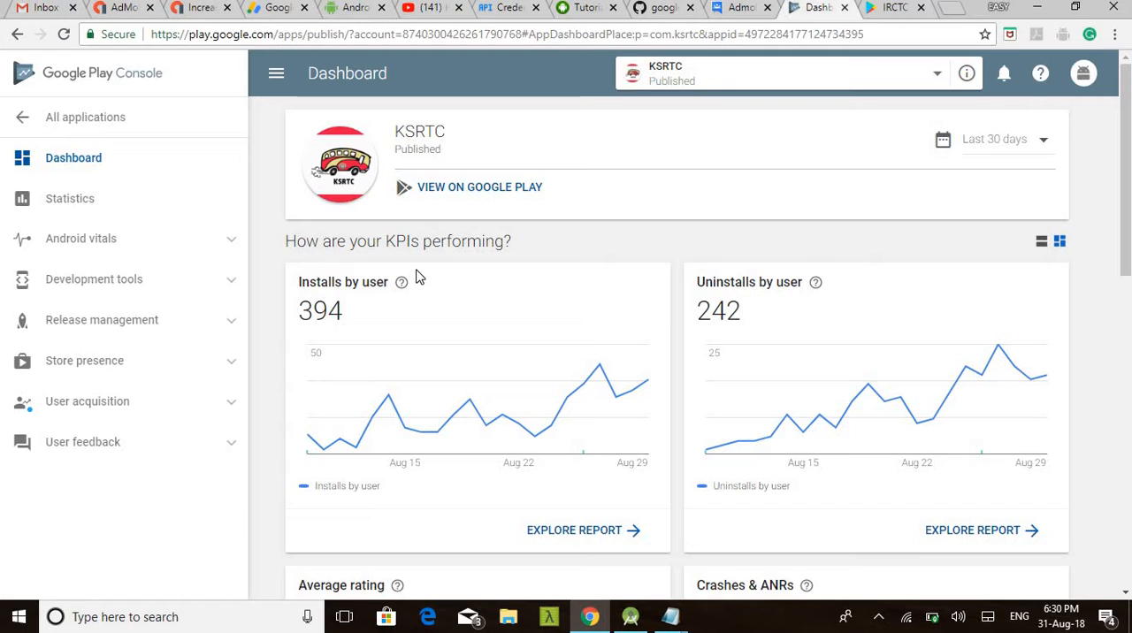
{"action": "mouse_move", "coordinate": [159, 245]}
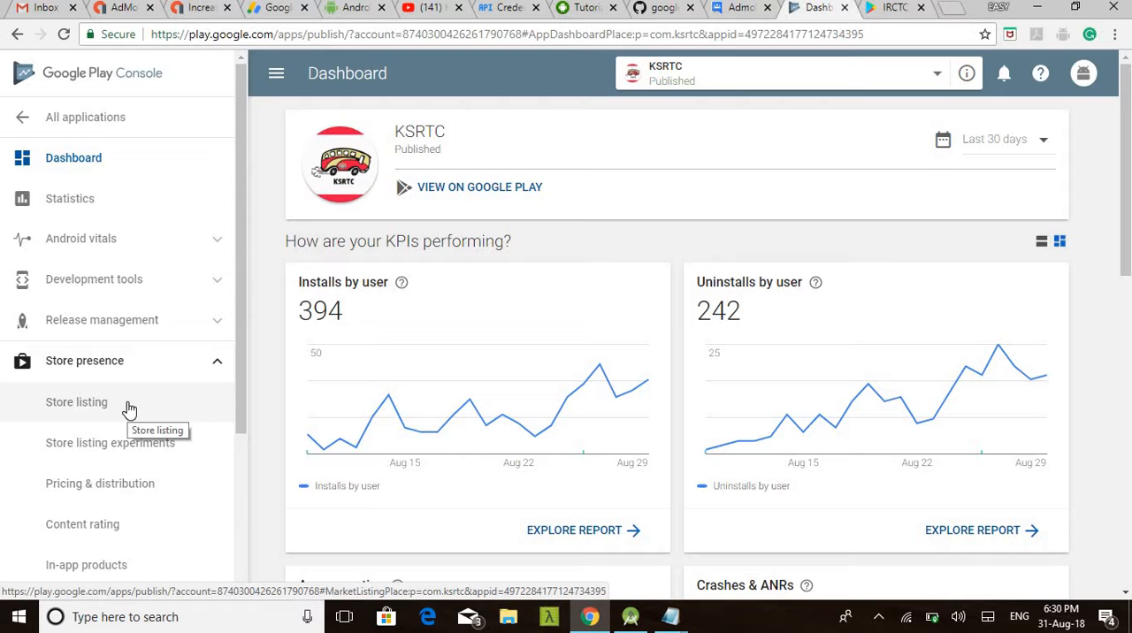
Open KSRTC's dashboard and select Store listing under Store presence
{"action": "left_click", "coordinate": [76, 402]}
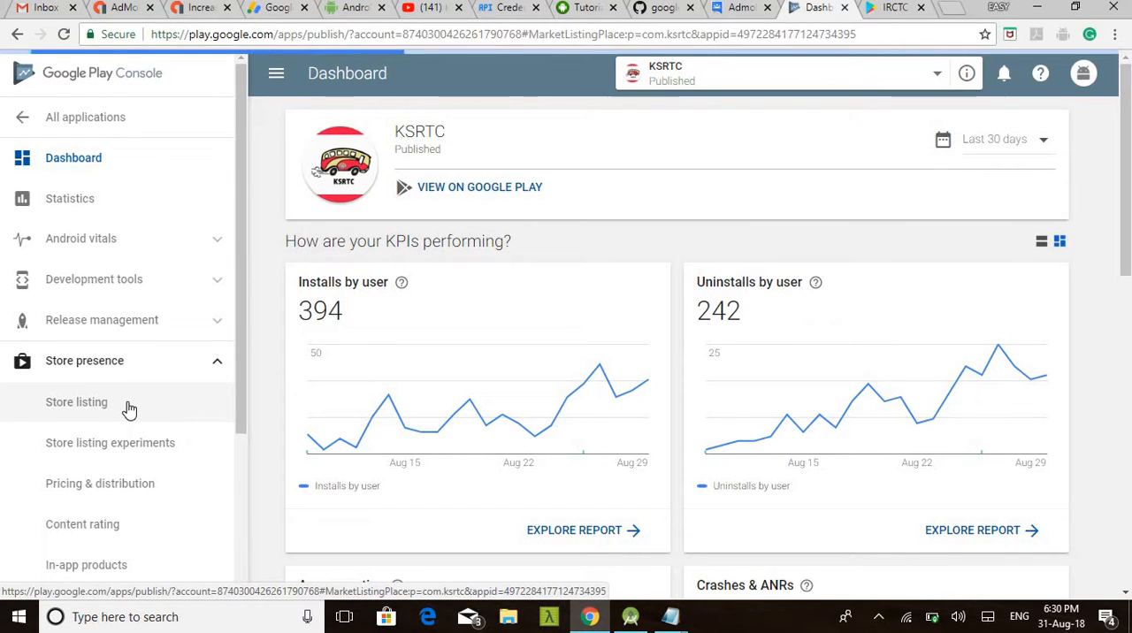
Open KSRTC's store listing and scroll to the phone screenshots and hi-res icon
{"action": "left_click", "coordinate": [76, 402]}
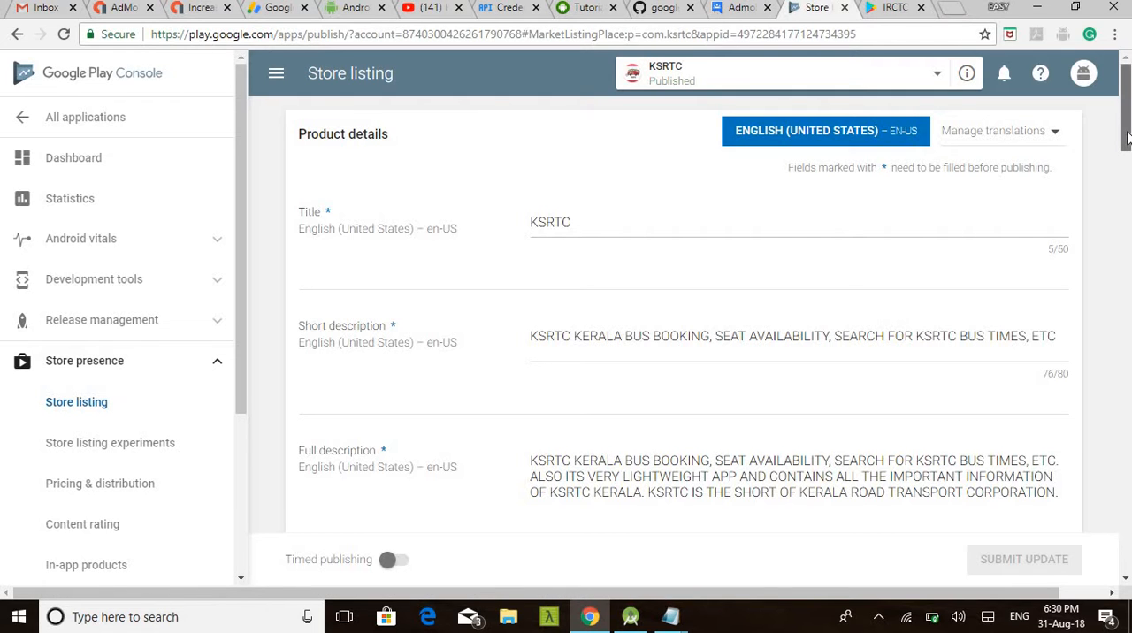
{"action": "scroll", "scroll_direction": "down", "scroll_amount": 3}
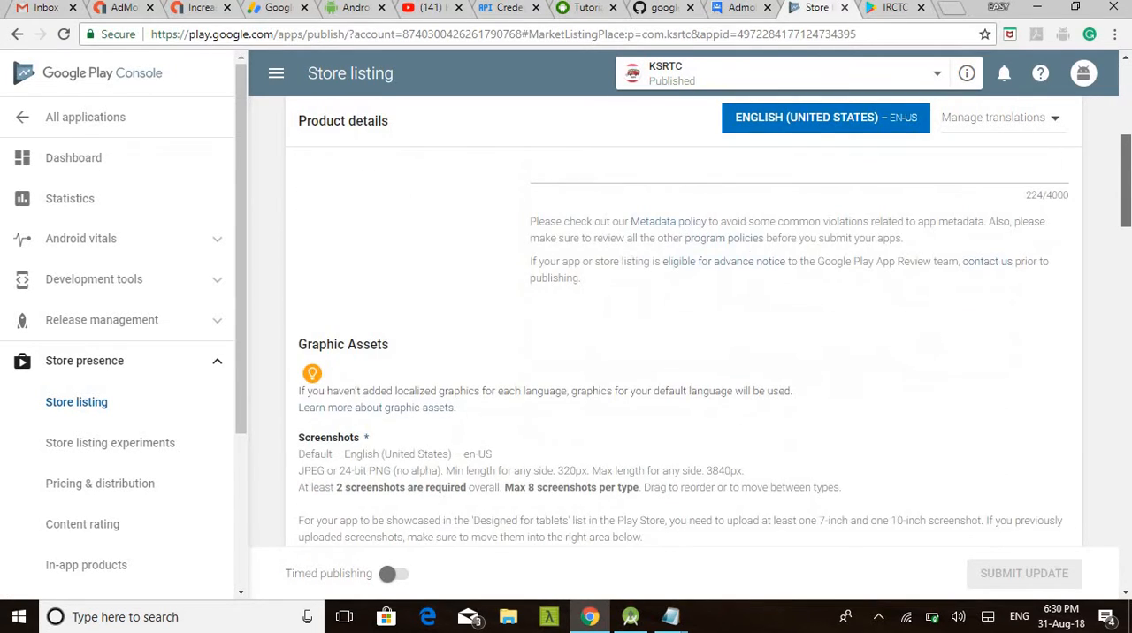
{"action": "scroll", "scroll_direction": "down", "scroll_amount": 3}
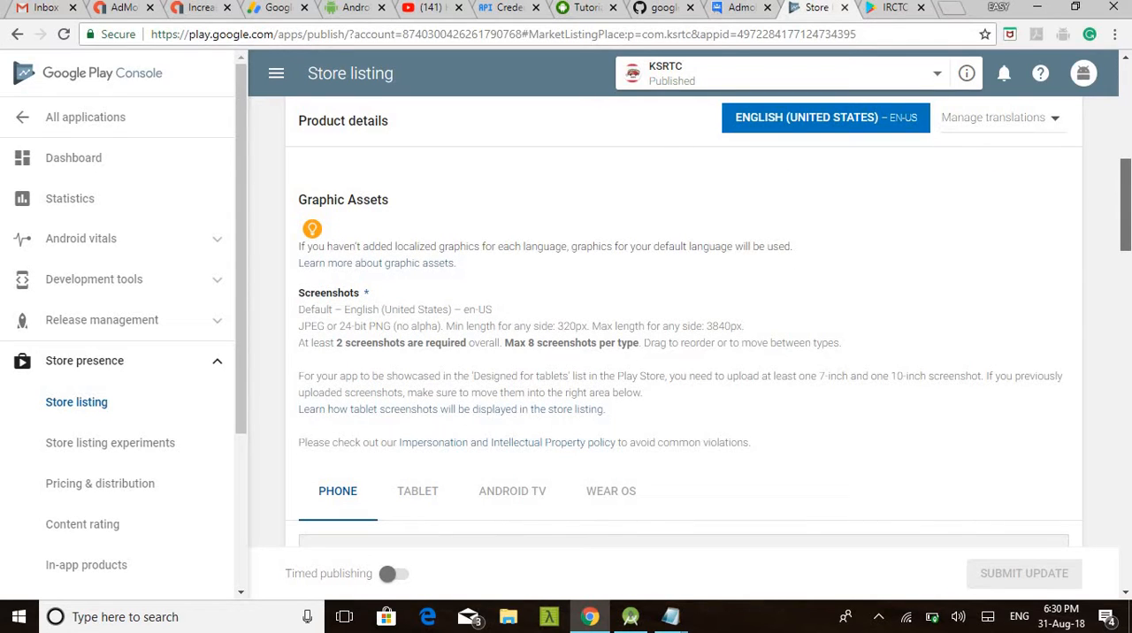
{"action": "scroll", "scroll_direction": "down", "scroll_amount": 3}
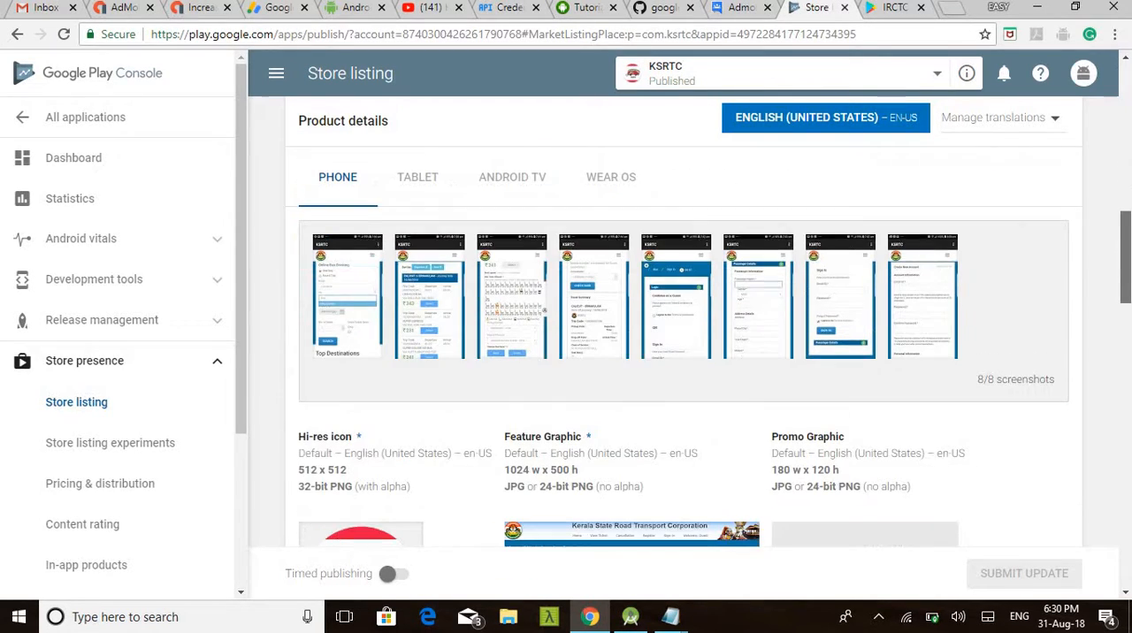
{"action": "scroll", "scroll_direction": "down", "scroll_amount": 3}
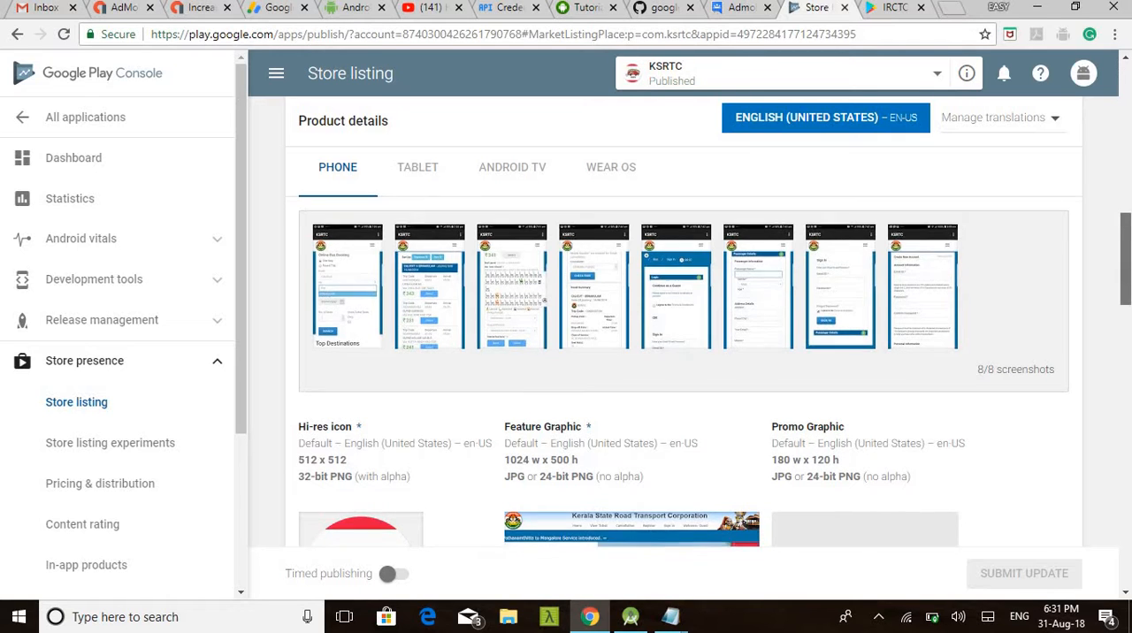
{"action": "scroll", "scroll_direction": "down", "scroll_amount": 3}
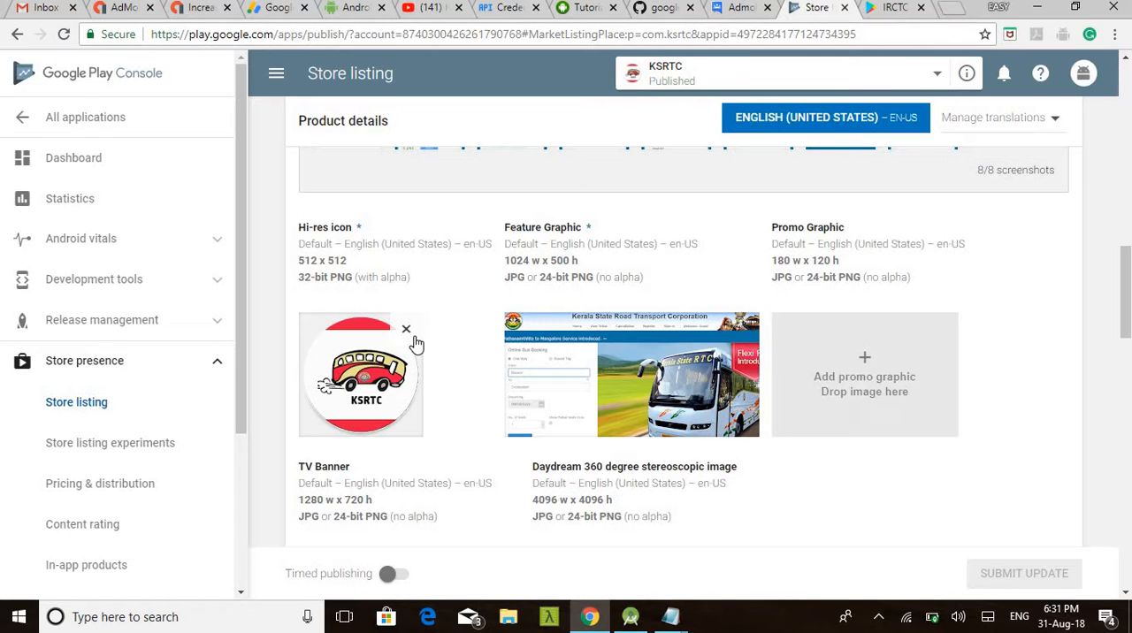
{"action": "mouse_move", "coordinate": [447, 357]}
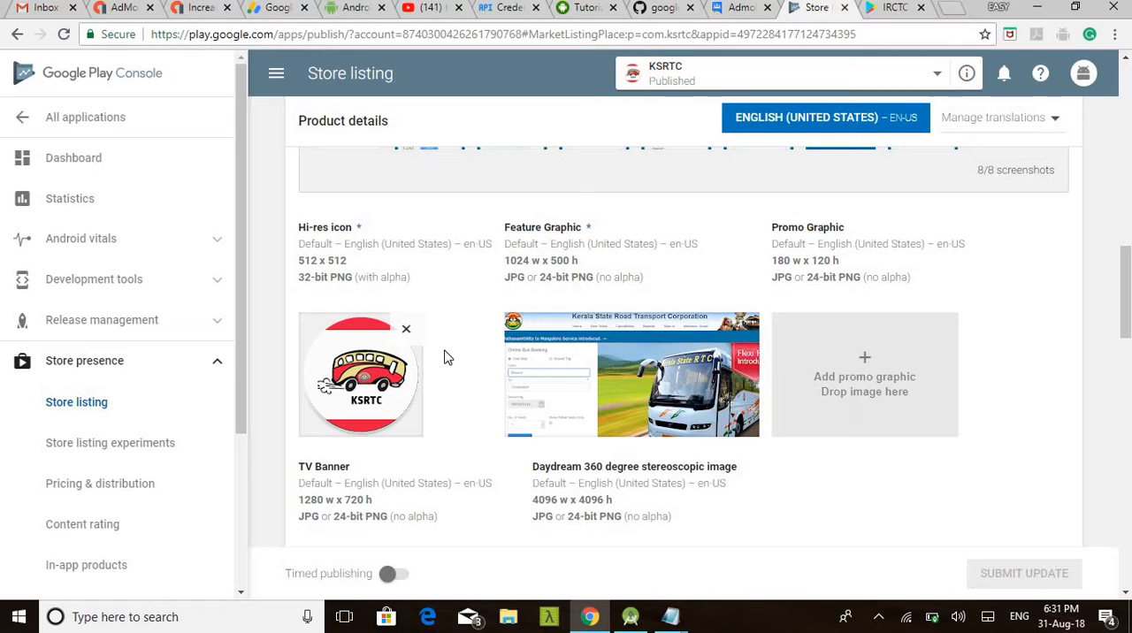
{"action": "mouse_move", "coordinate": [408, 335]}
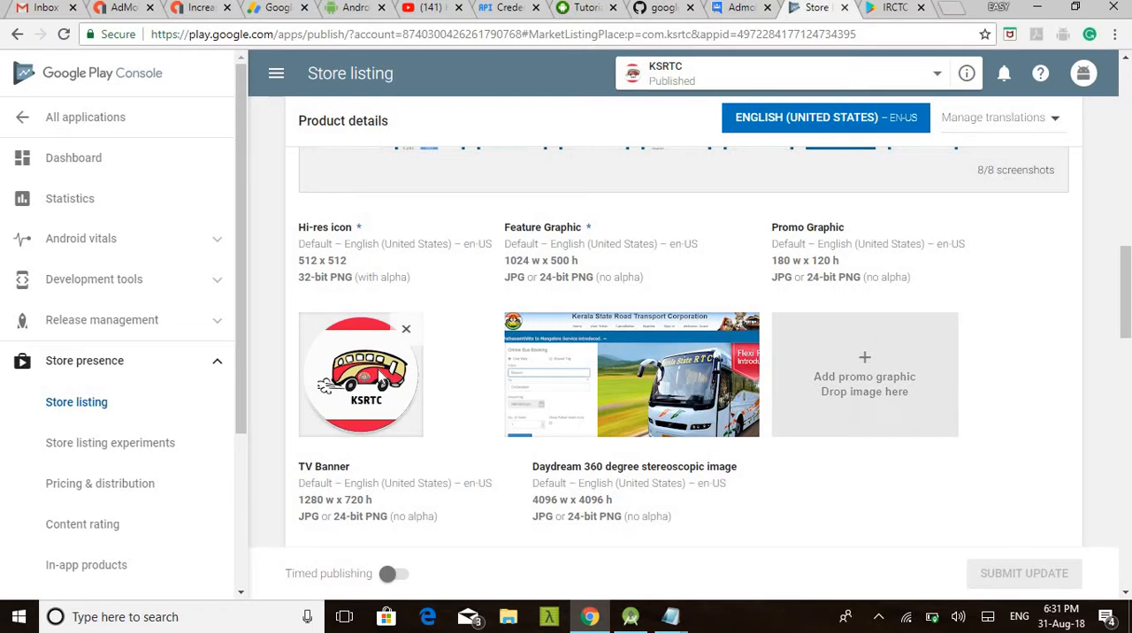
{"action": "mouse_move", "coordinate": [768, 250]}
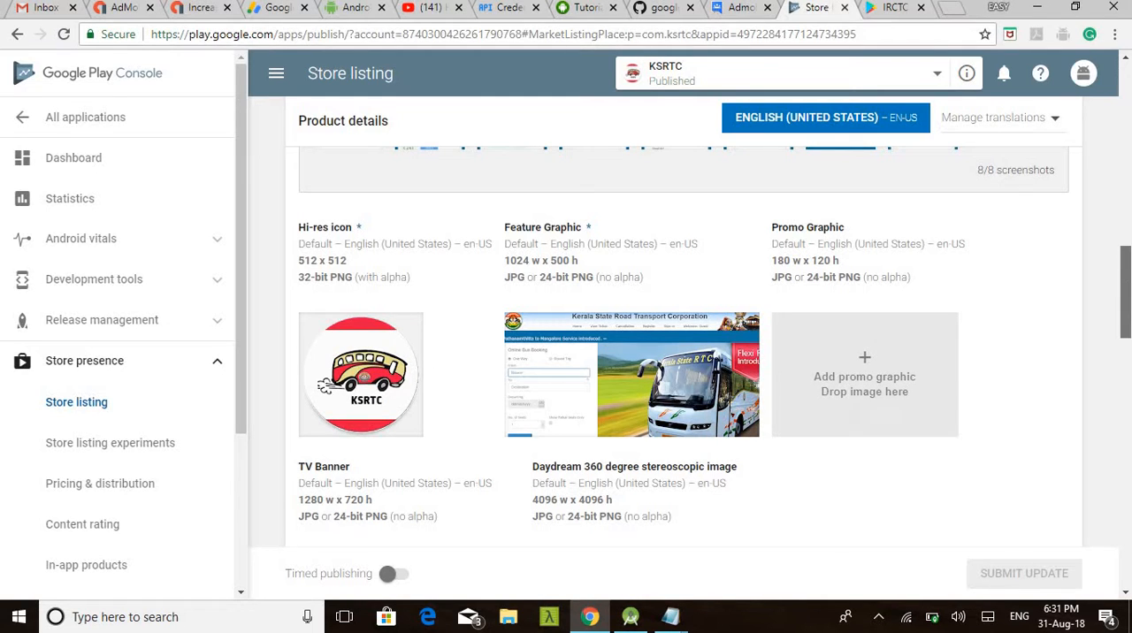
Scroll down to the TV banner, 360-degree image and promo video sections
{"action": "scroll", "scroll_direction": "down", "scroll_amount": 3}
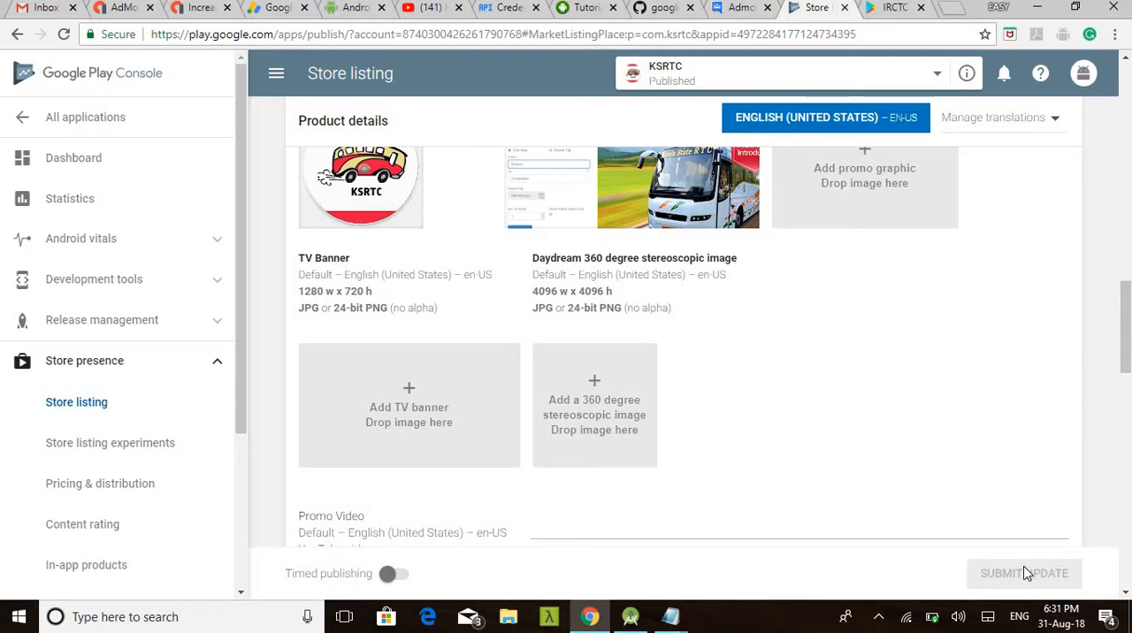
{"action": "mouse_move", "coordinate": [1051, 575]}
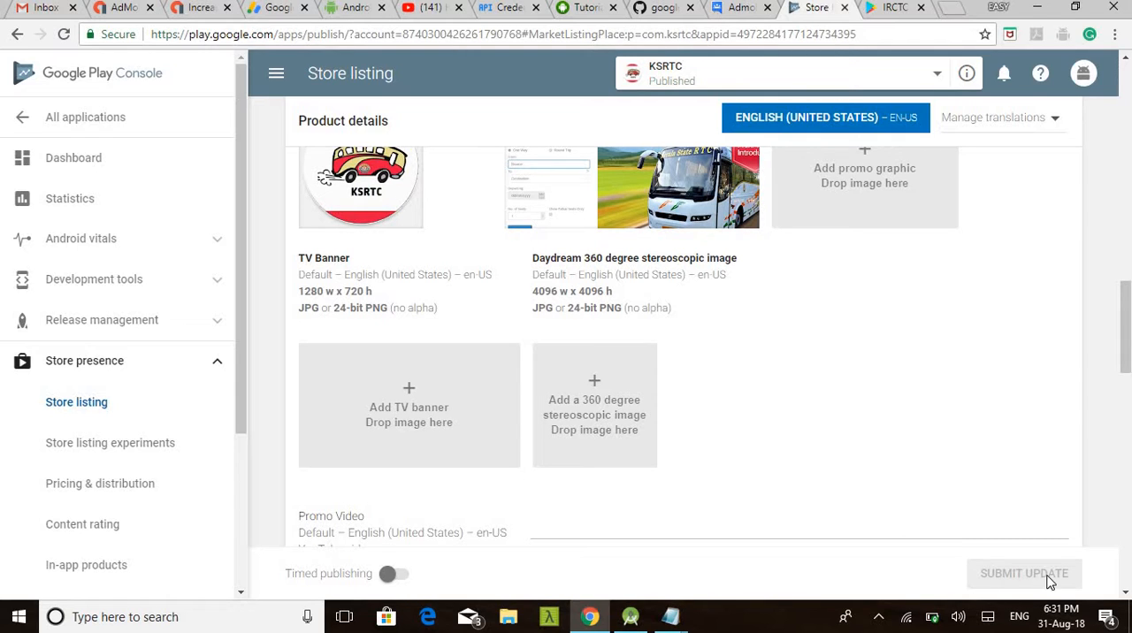
{"action": "mouse_move", "coordinate": [1022, 588]}
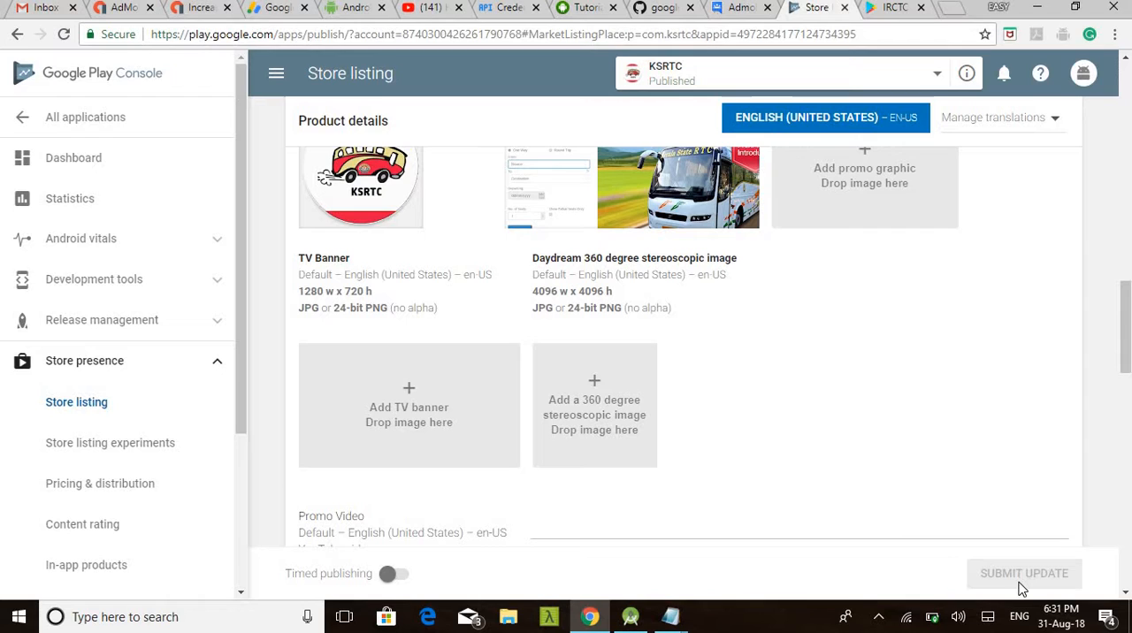